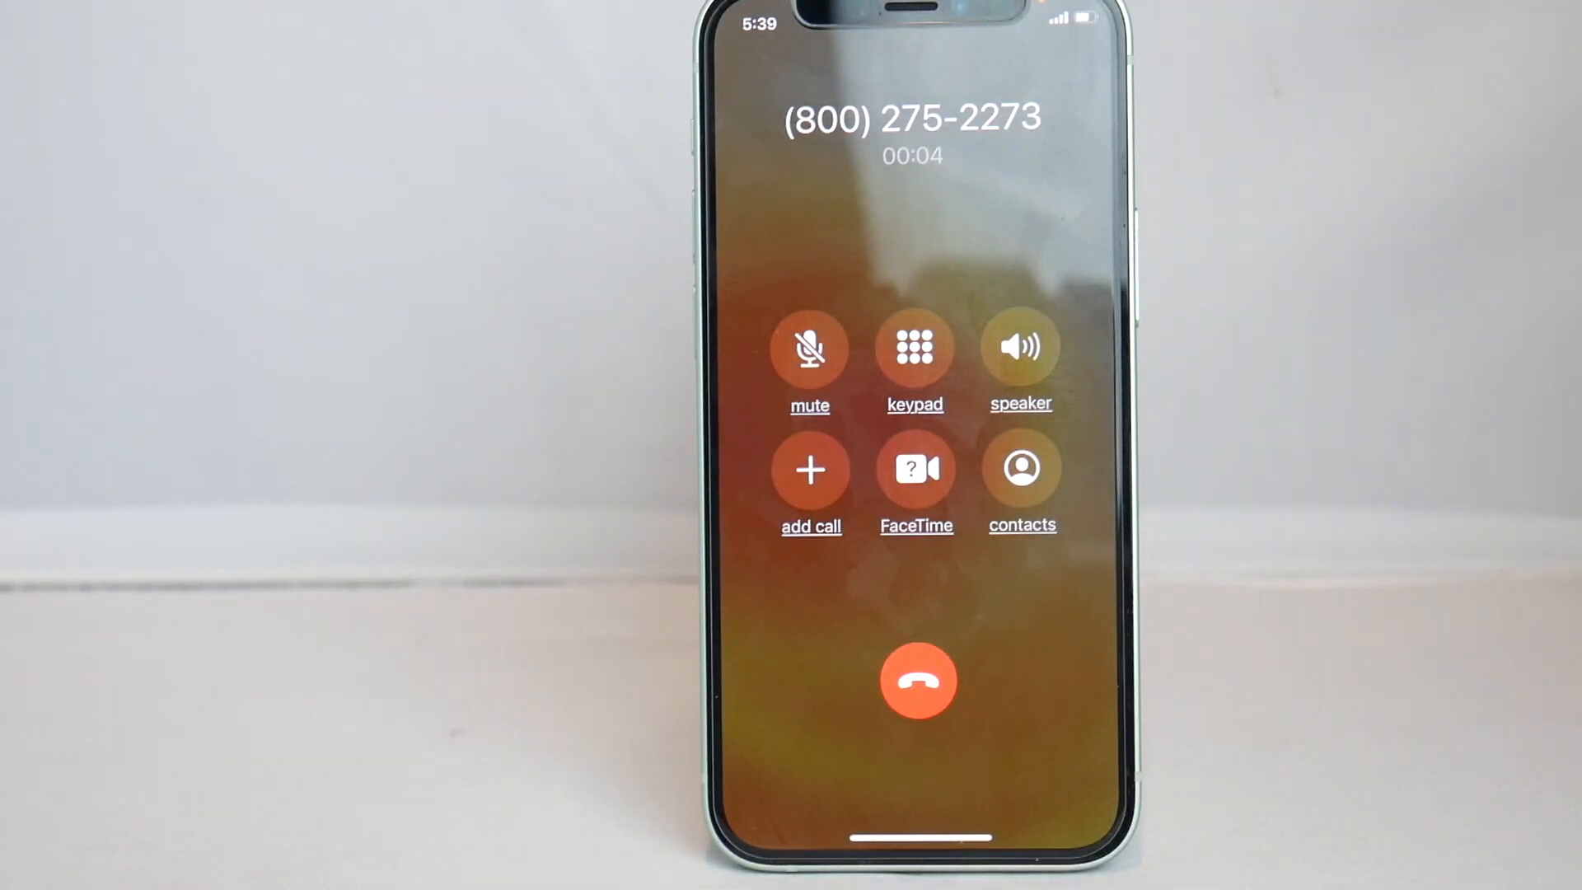
left_click(916, 679)
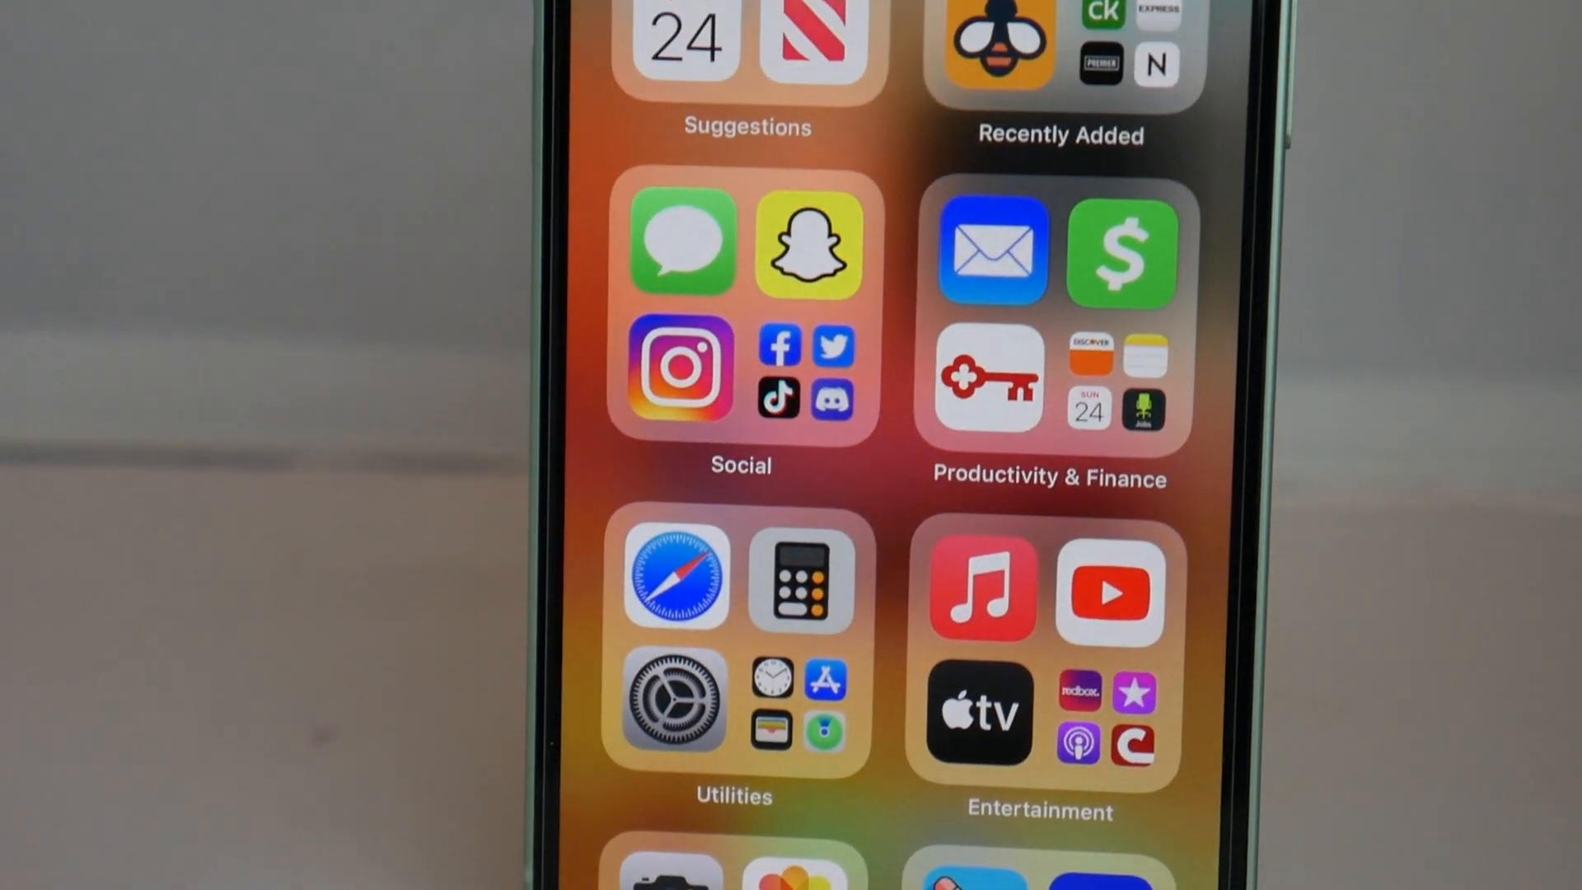
scroll("down", 3)
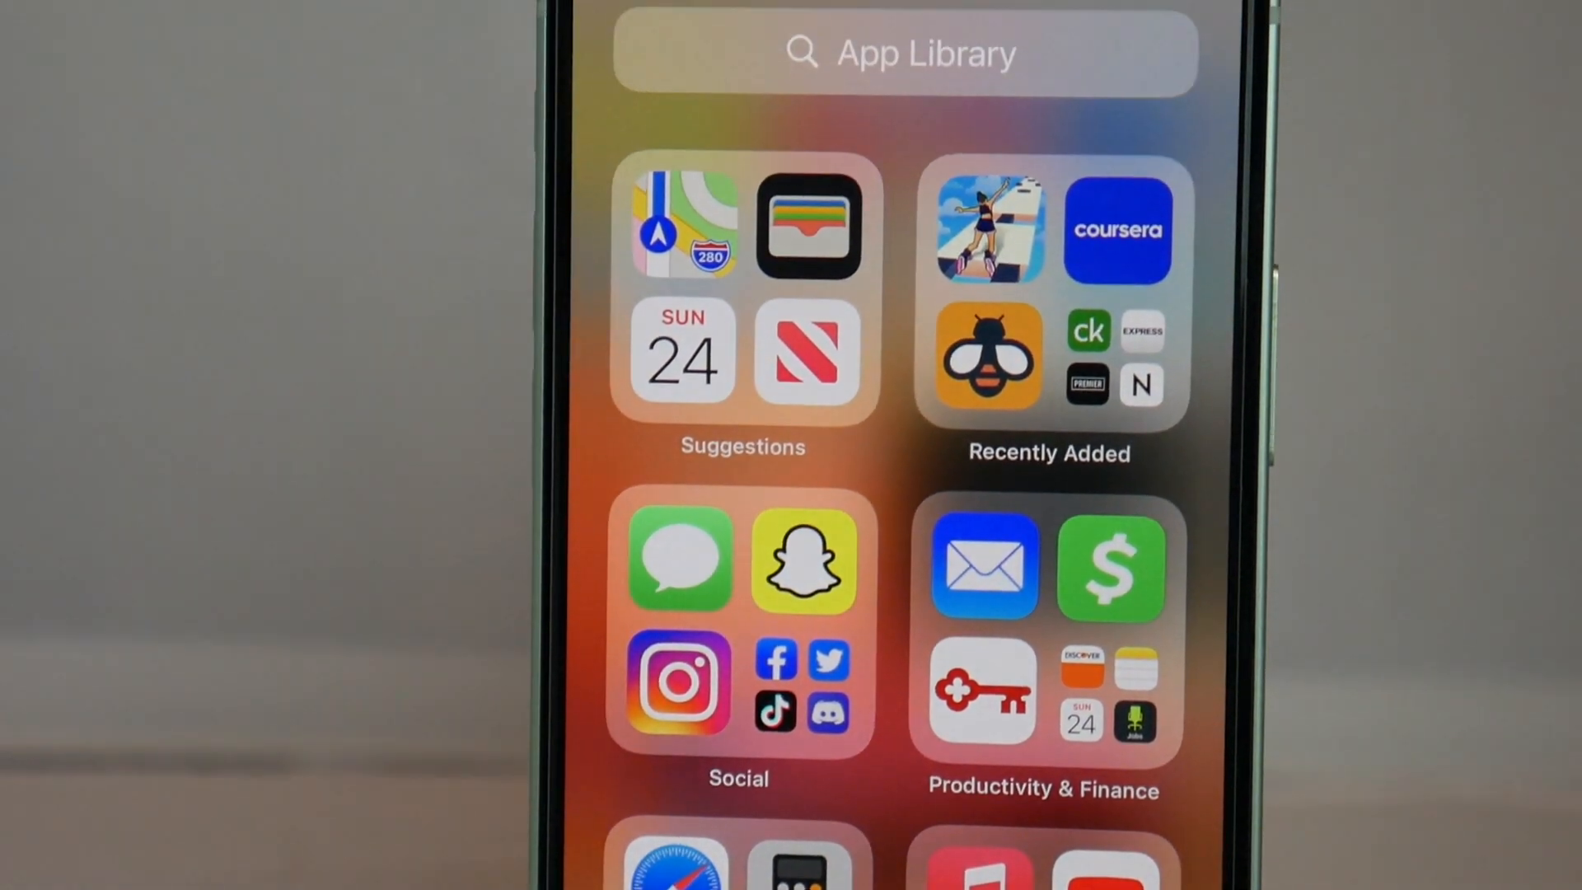